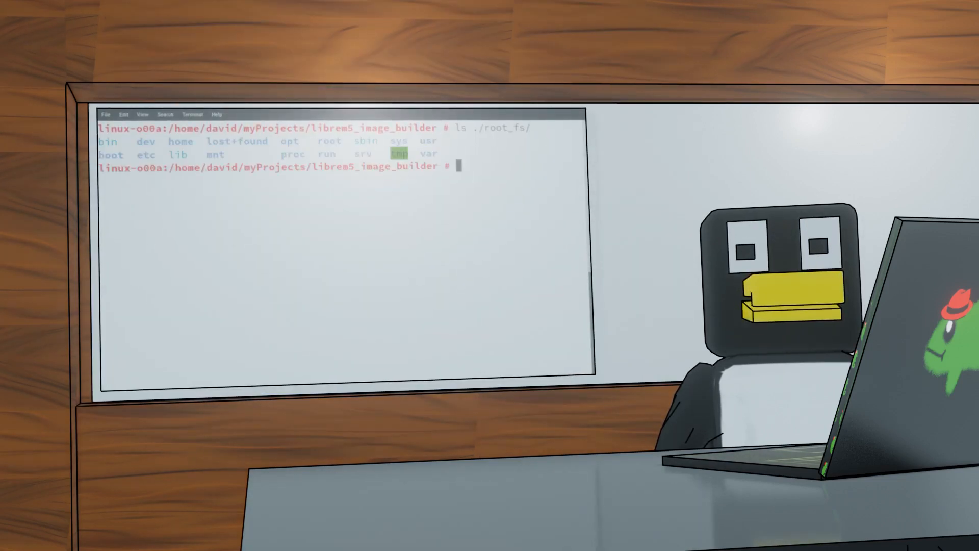
# List ./original_image/ contents, then start the ./build.sh command.
pyautogui.write('ls ./')
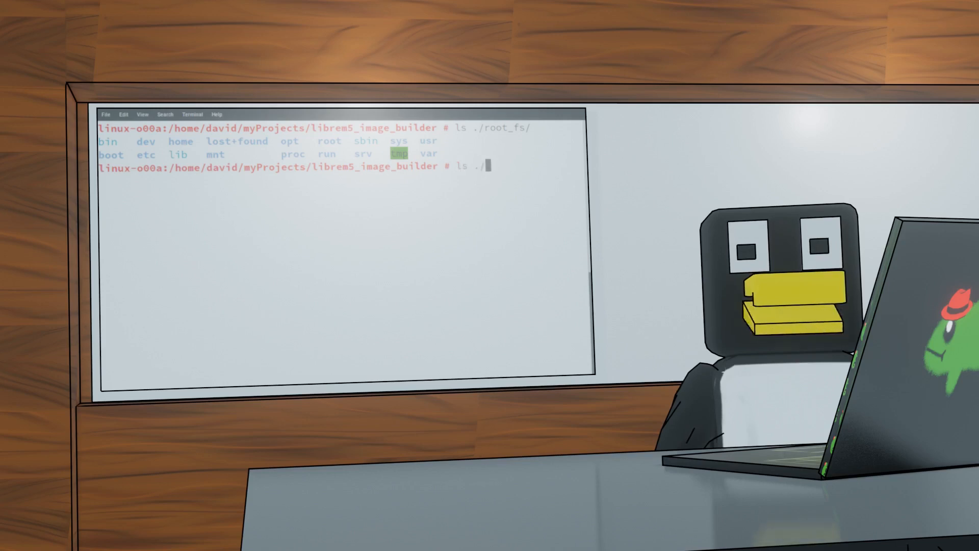
pyautogui.write('original_image/')
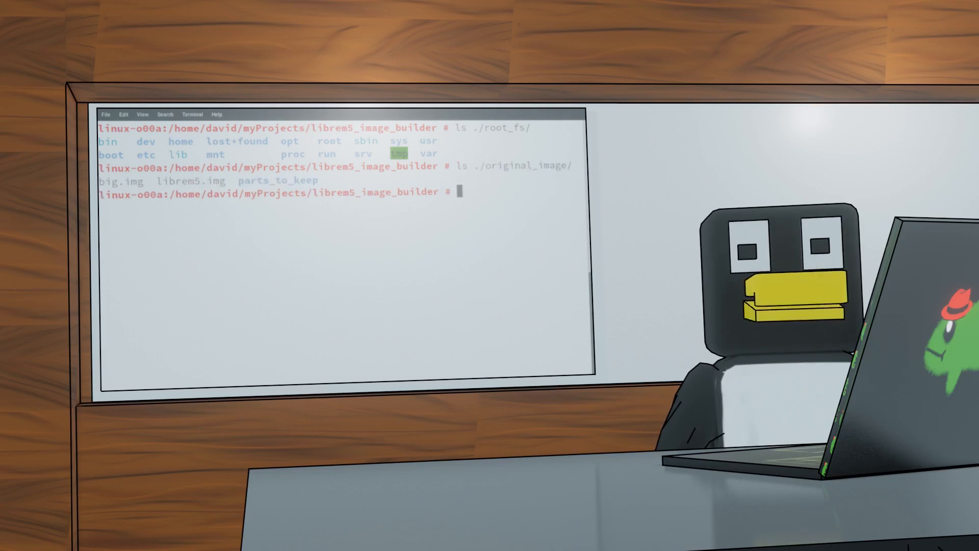
pyautogui.write('./build.sh')
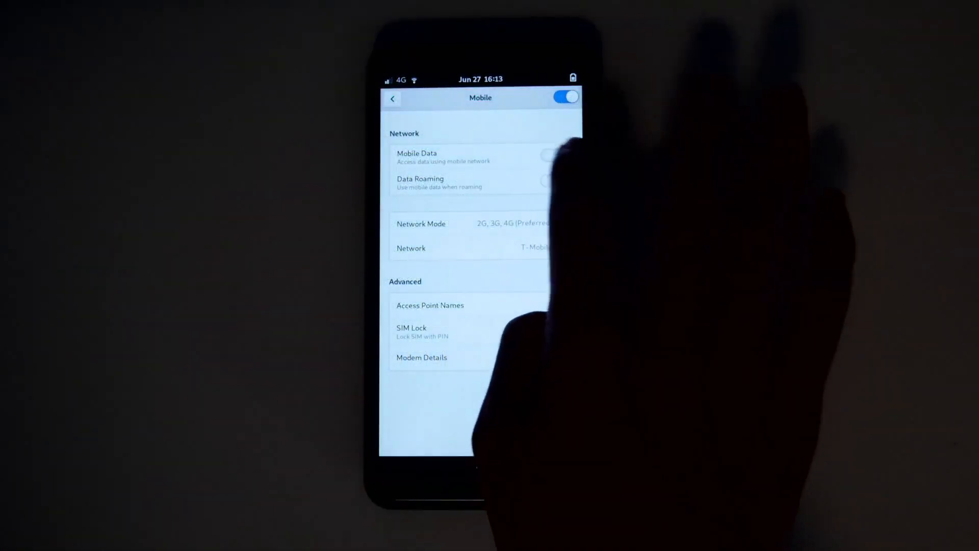
# Launch Files and navigate to the / root directory.
pyautogui.click(430, 305)
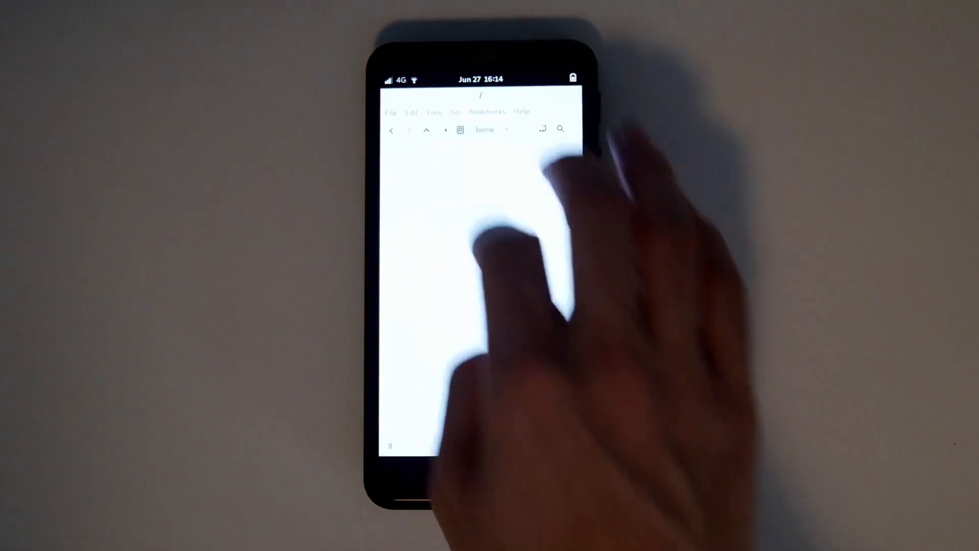
pyautogui.click(408, 208)
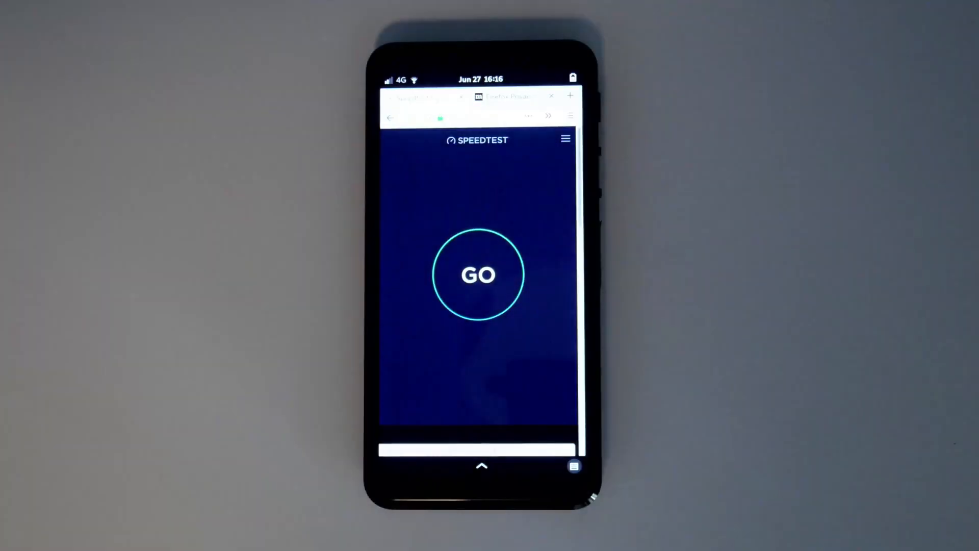
# Launch Firefox and load speedtest.net with its GO button shown.
pyautogui.click(477, 275)
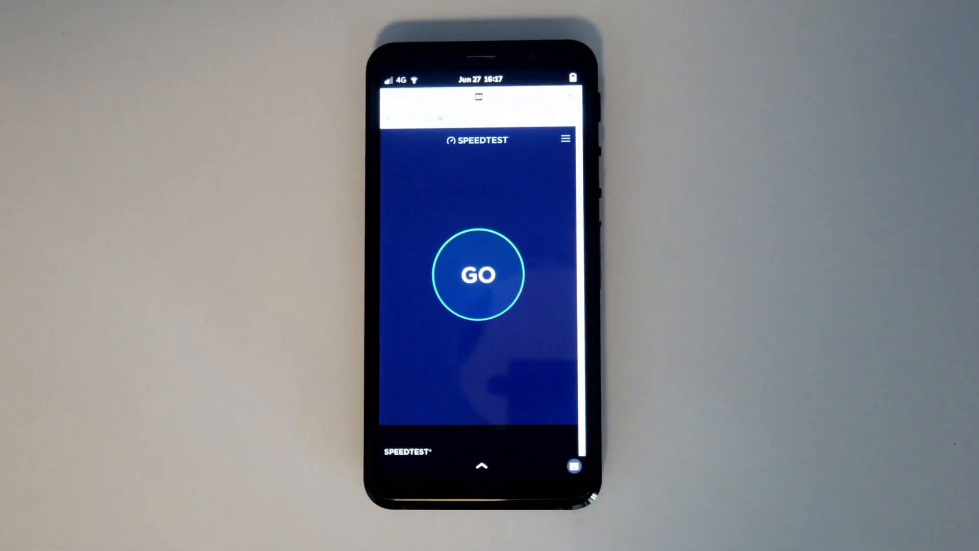
pyautogui.click(478, 275)
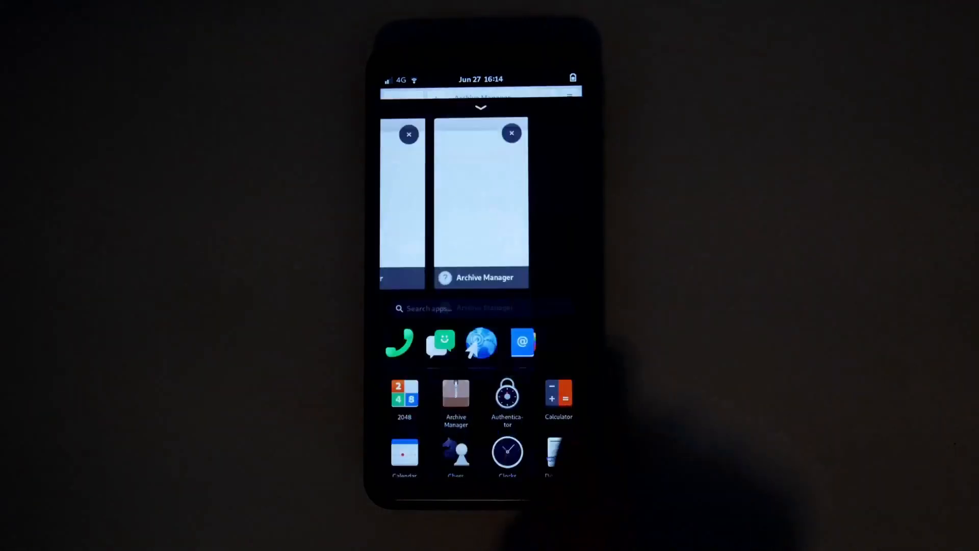
# Bring up the Phosh overview with running app cards and the app grid.
pyautogui.click(558, 396)
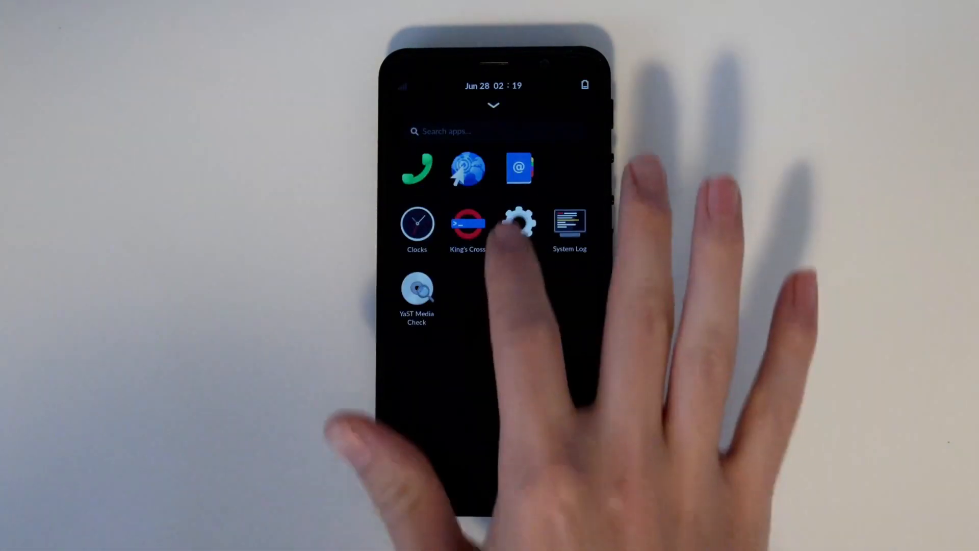
# Launch Settings and check Wi-Fi, which reports no Wi-Fi adapter found.
pyautogui.click(519, 223)
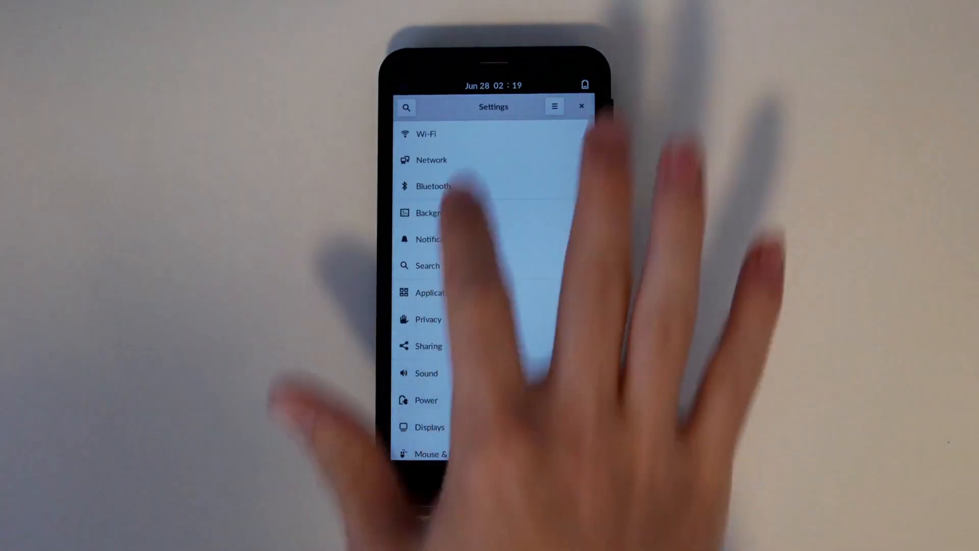
pyautogui.click(427, 134)
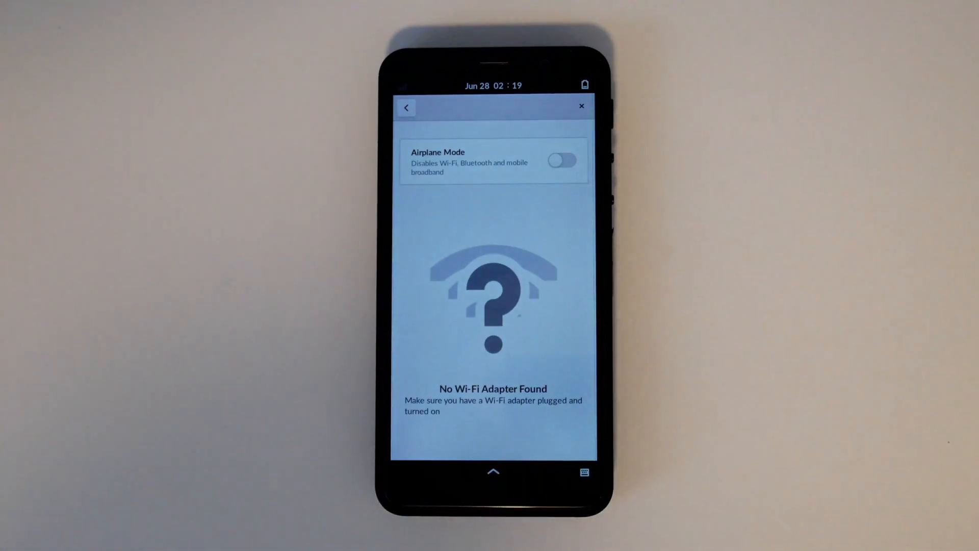
pyautogui.click(405, 107)
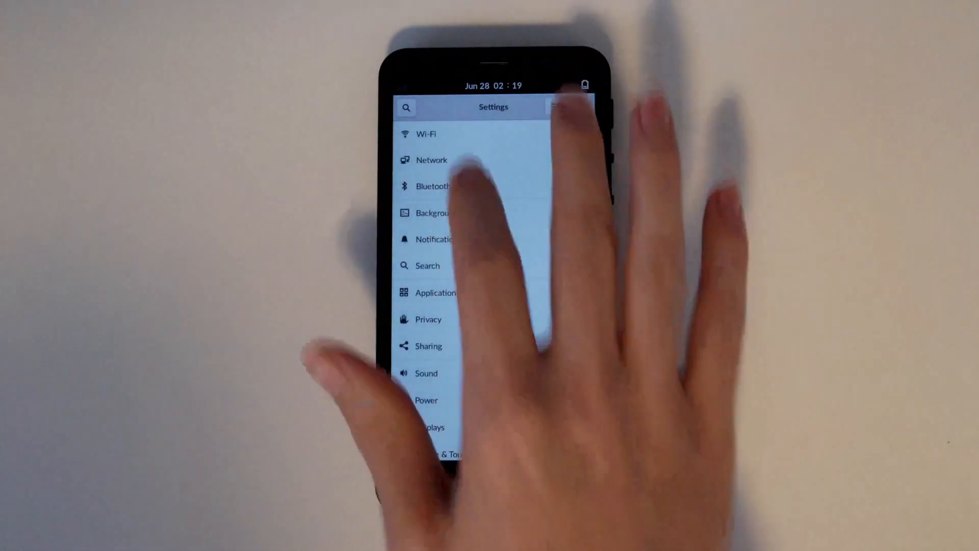
# Check Network settings, showing Mobile Broadband unavailable.
pyautogui.click(431, 161)
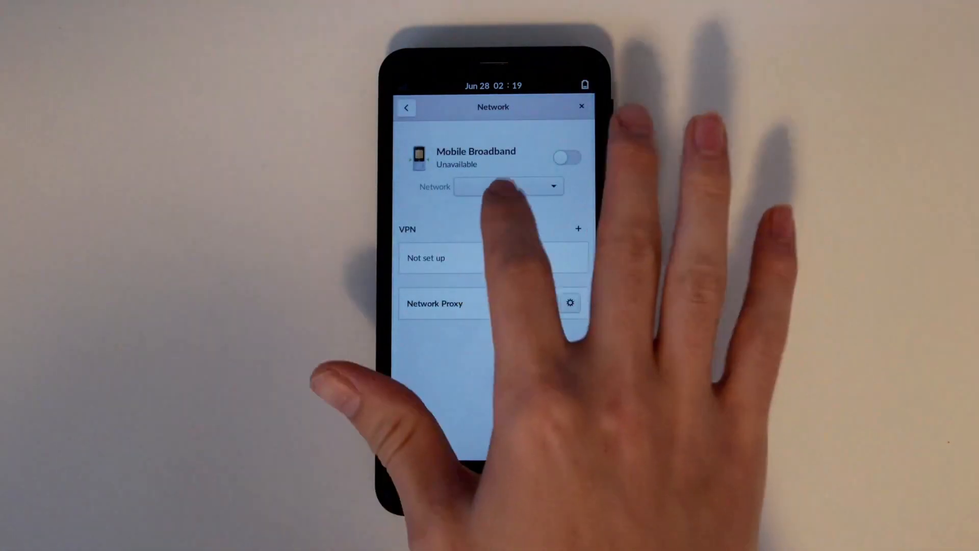
pyautogui.click(508, 186)
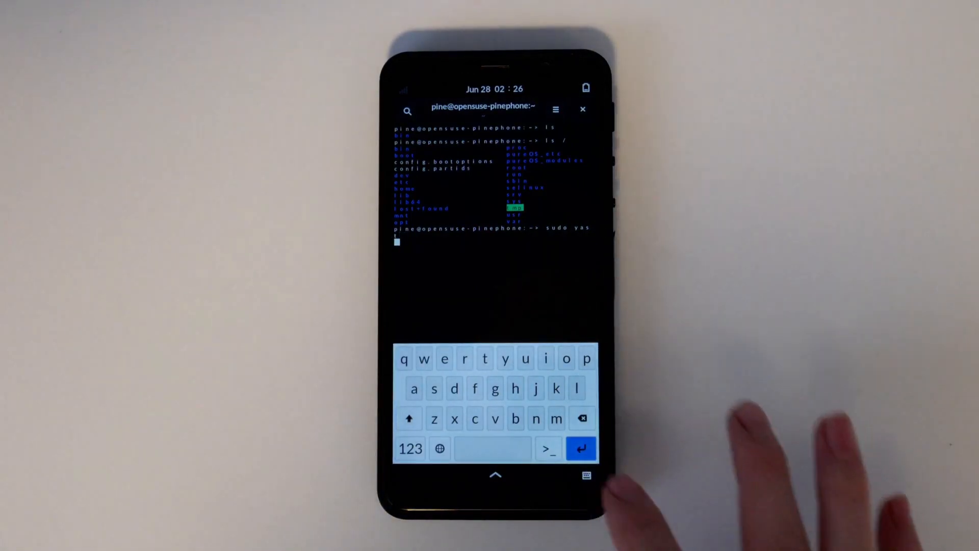
# Run sudo yast to launch the YaST Control Center in King's Cross.
pyautogui.press('Return')
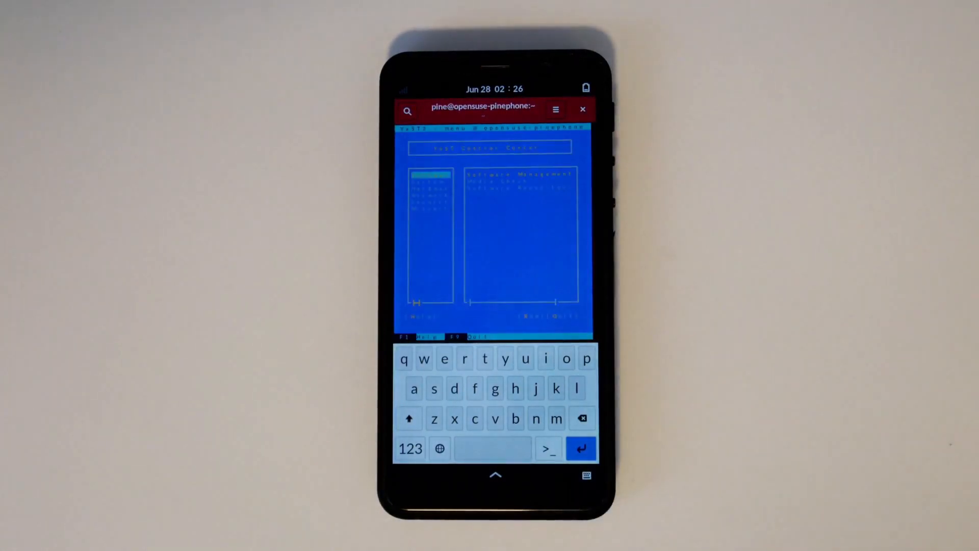